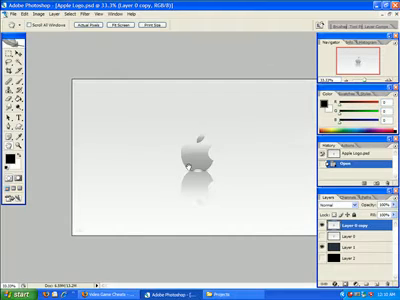
- Zoom in on the grey Apple logo so it and its reflection fill the window
left_click(102, 40)
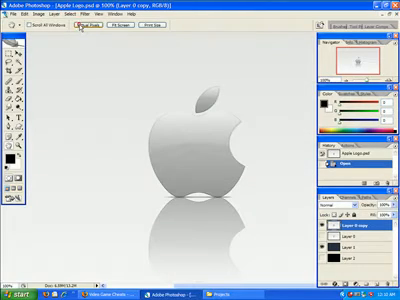